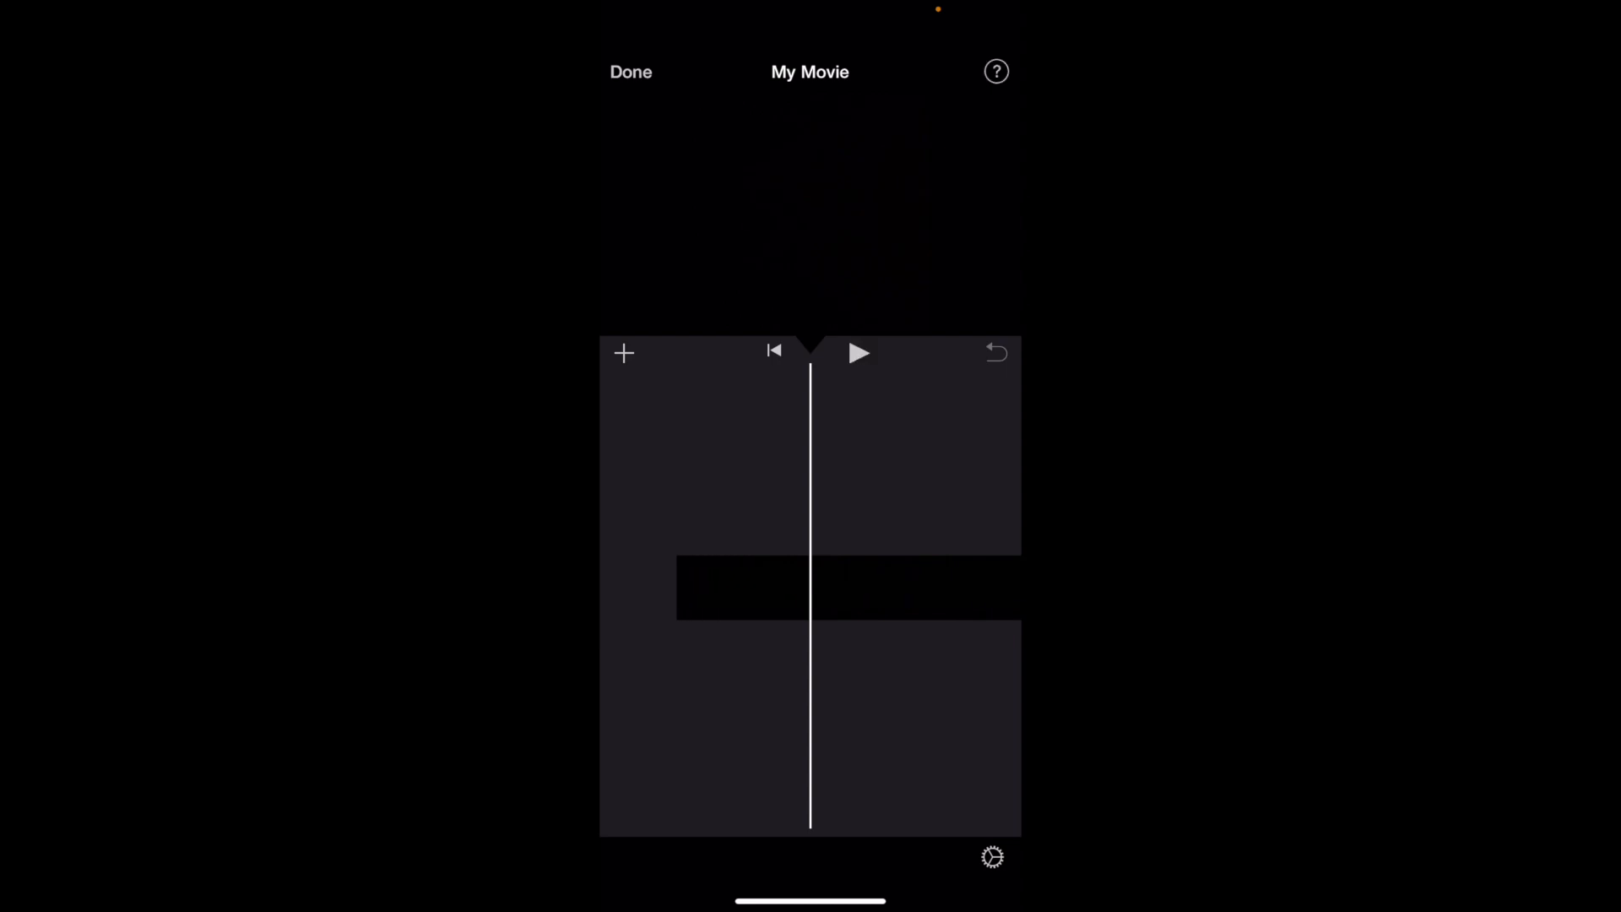
# - Open the add-media source list from the + button above the timeline
pyautogui.click(622, 353)
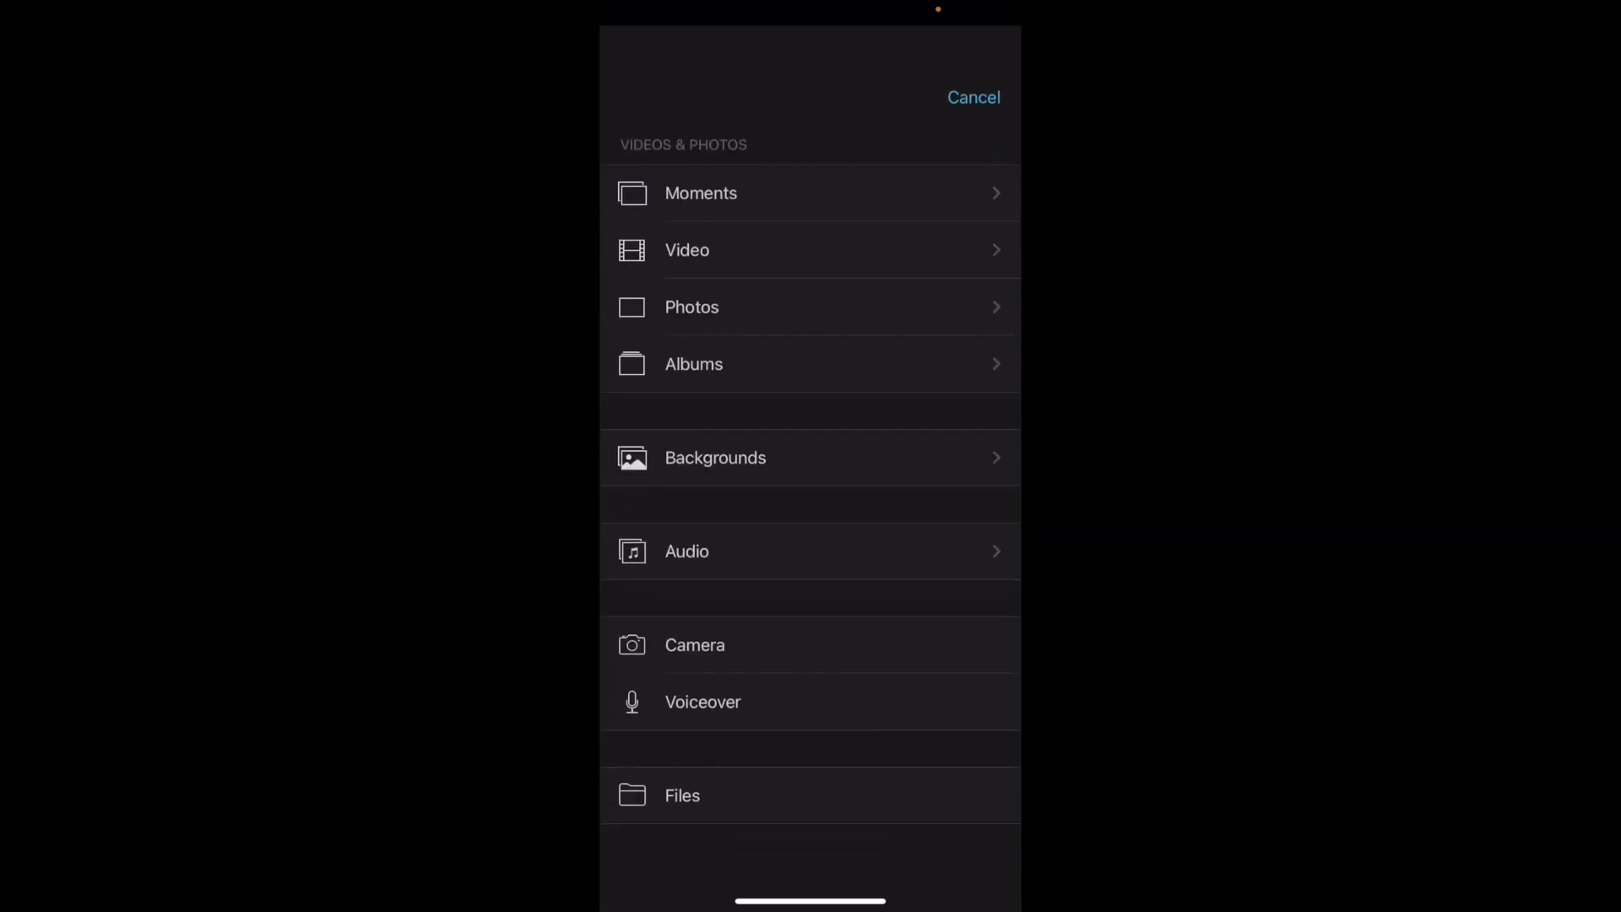
# - Scroll the media sources and open the Backgrounds collection
pyautogui.scroll(3)
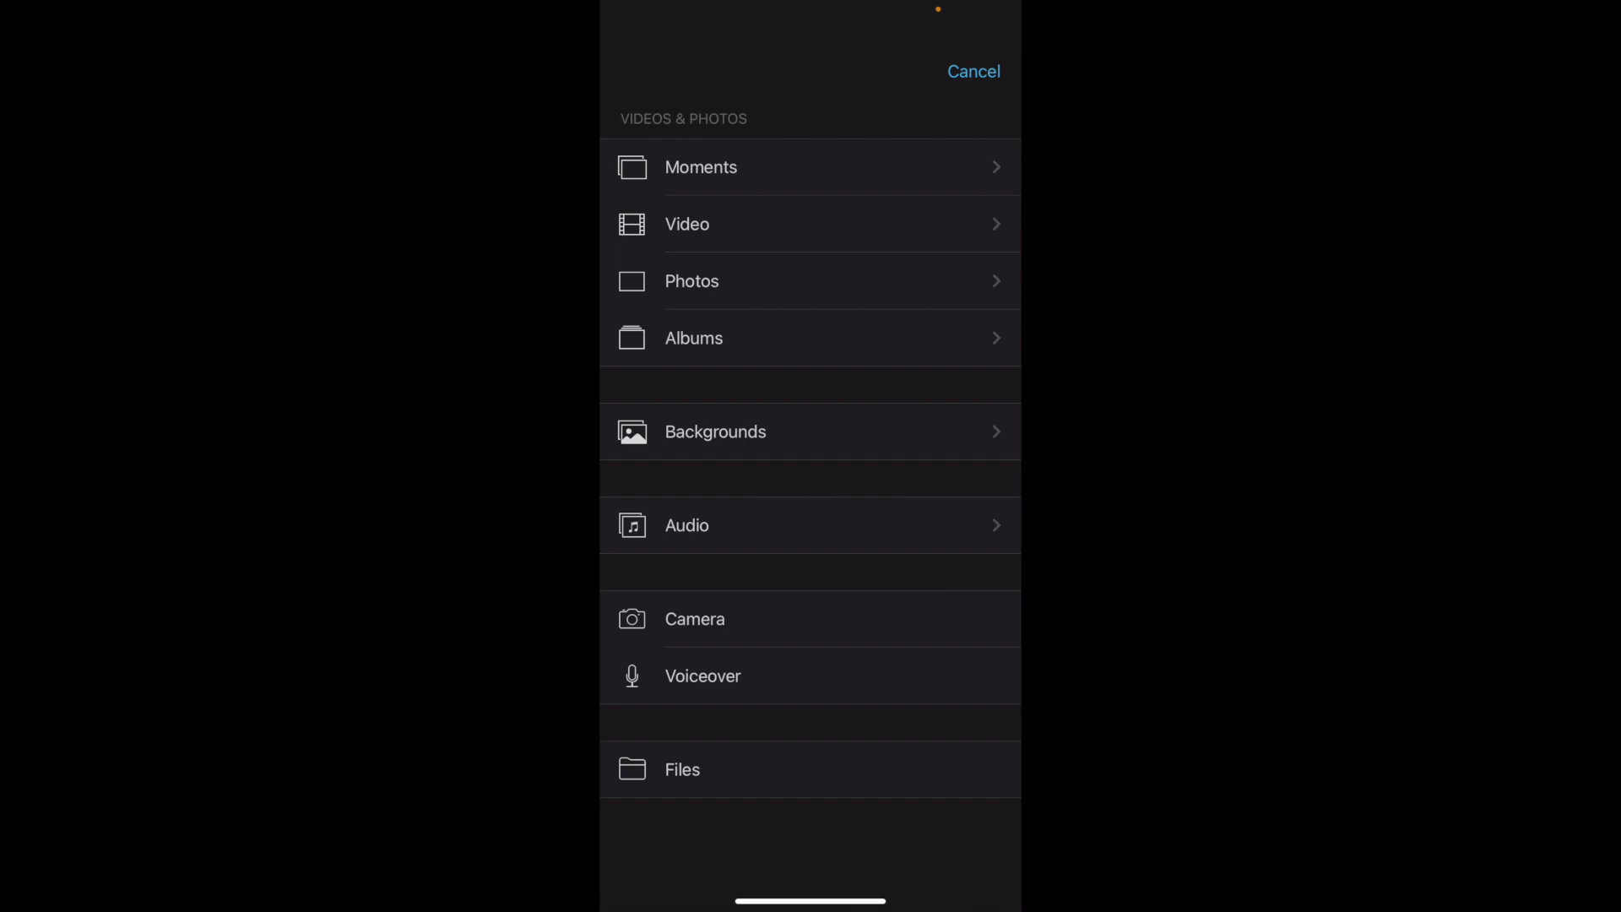
pyautogui.click(811, 432)
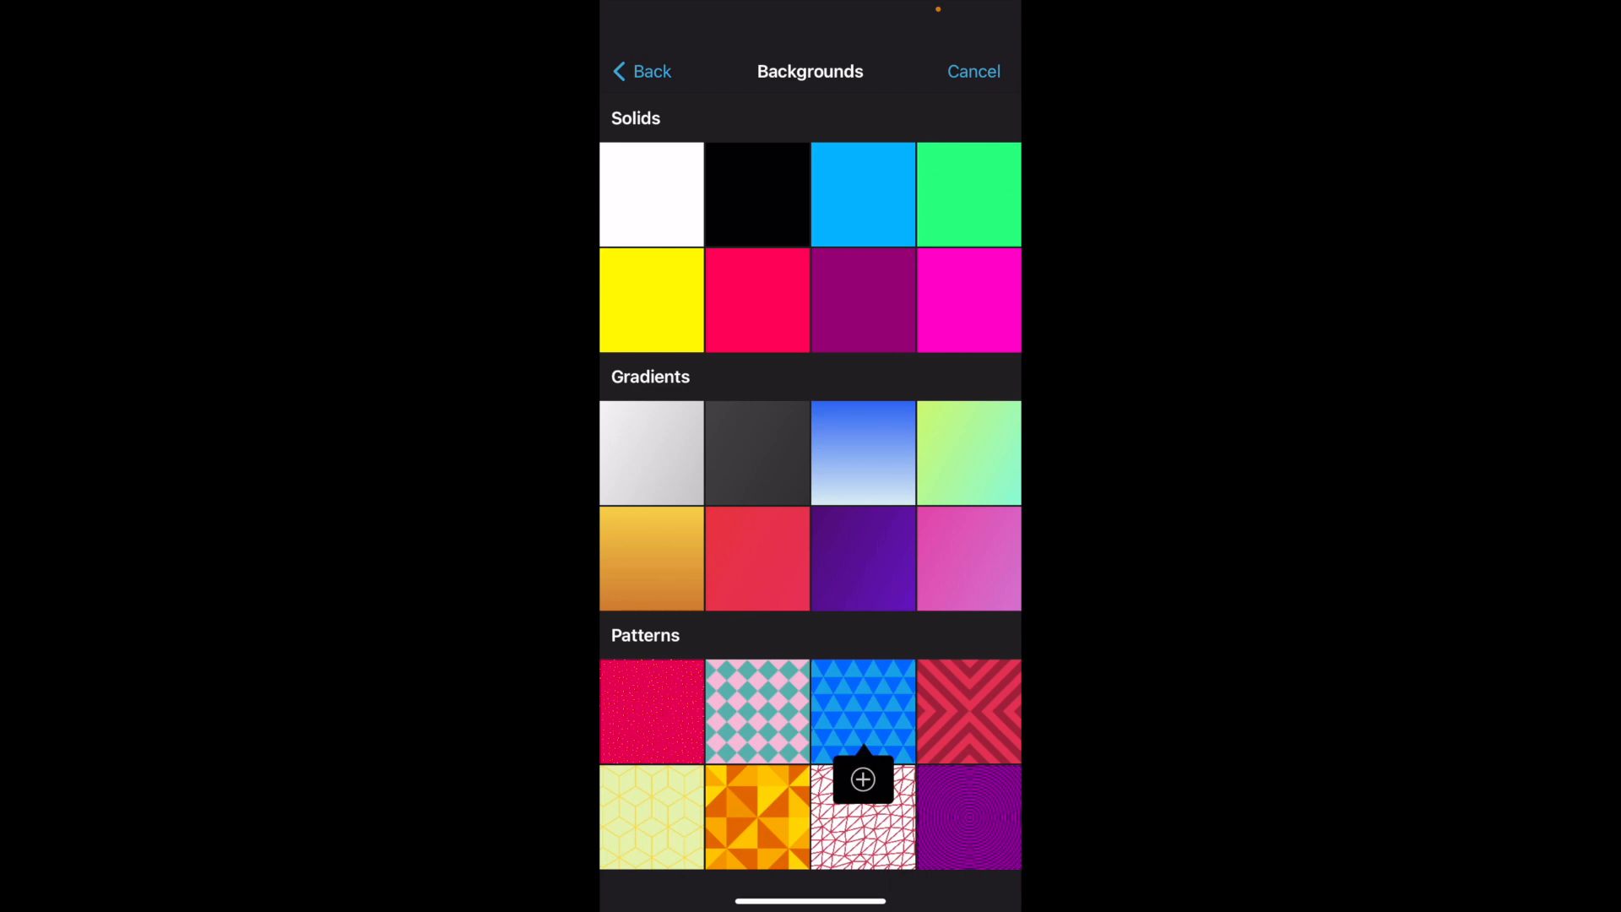
# - Insert the blue triangle pattern background into the timeline after the black clip
pyautogui.click(862, 711)
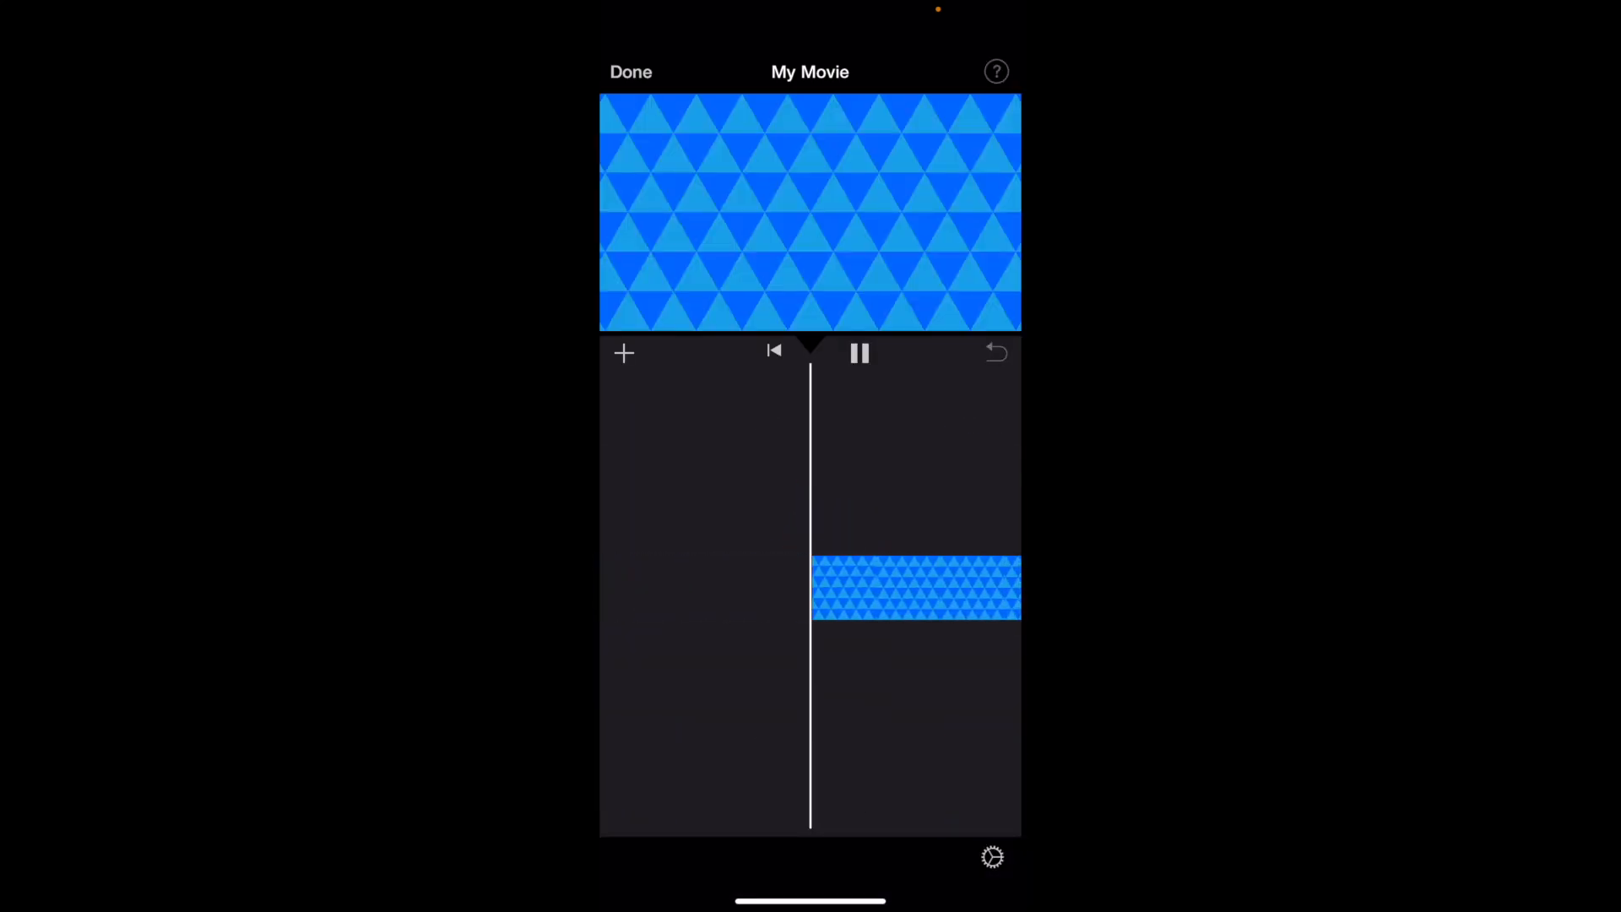
pyautogui.click(860, 354)
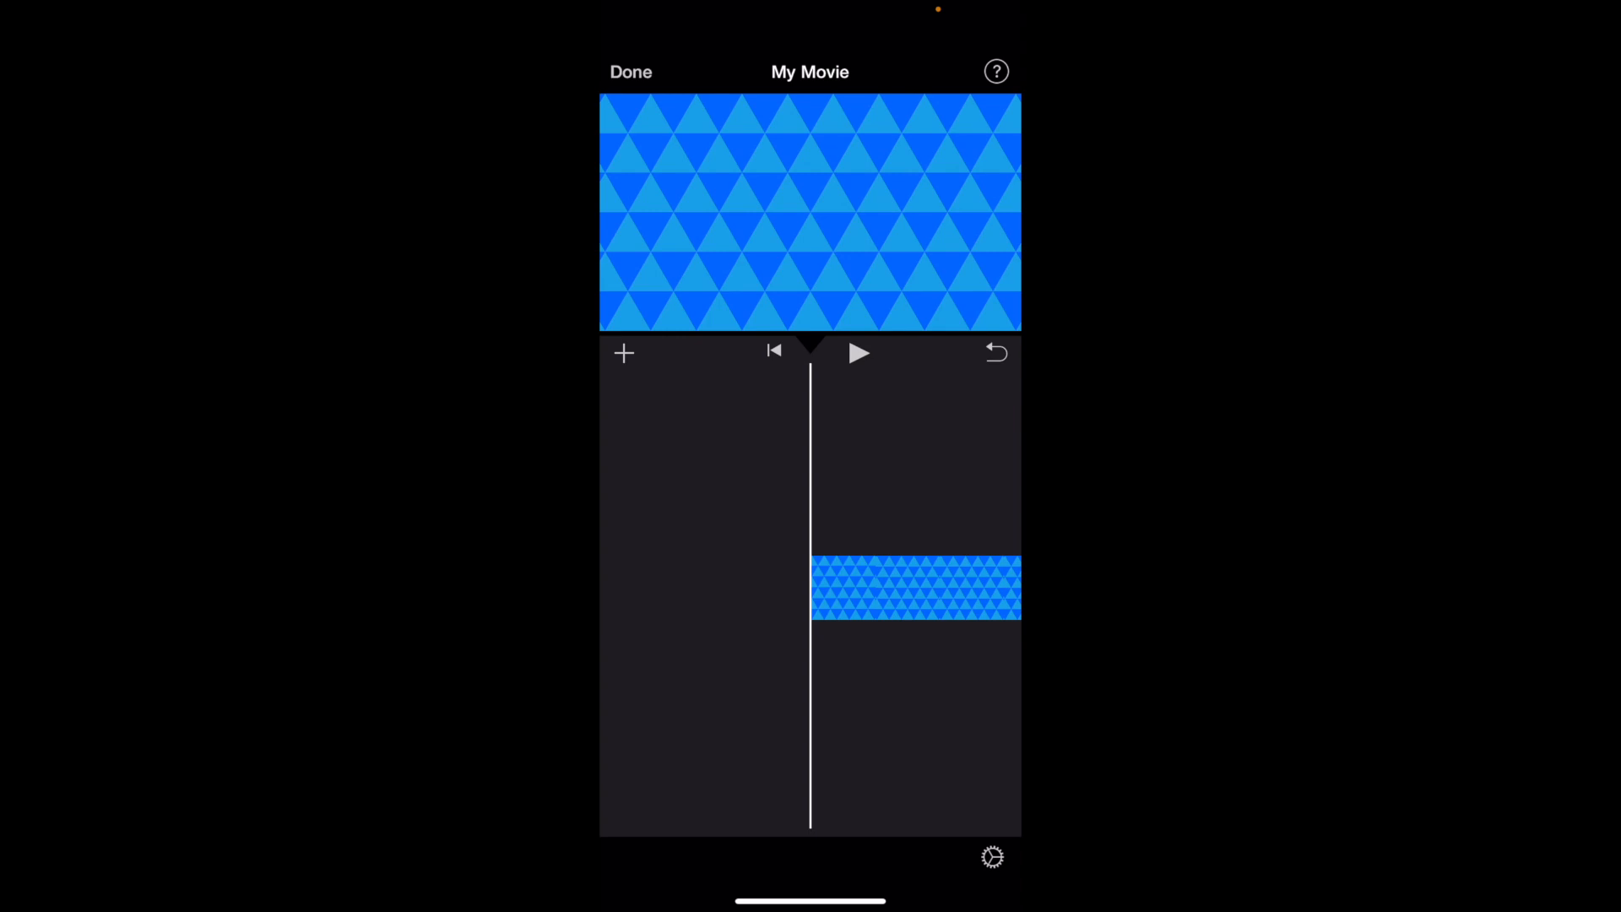
pyautogui.click(860, 353)
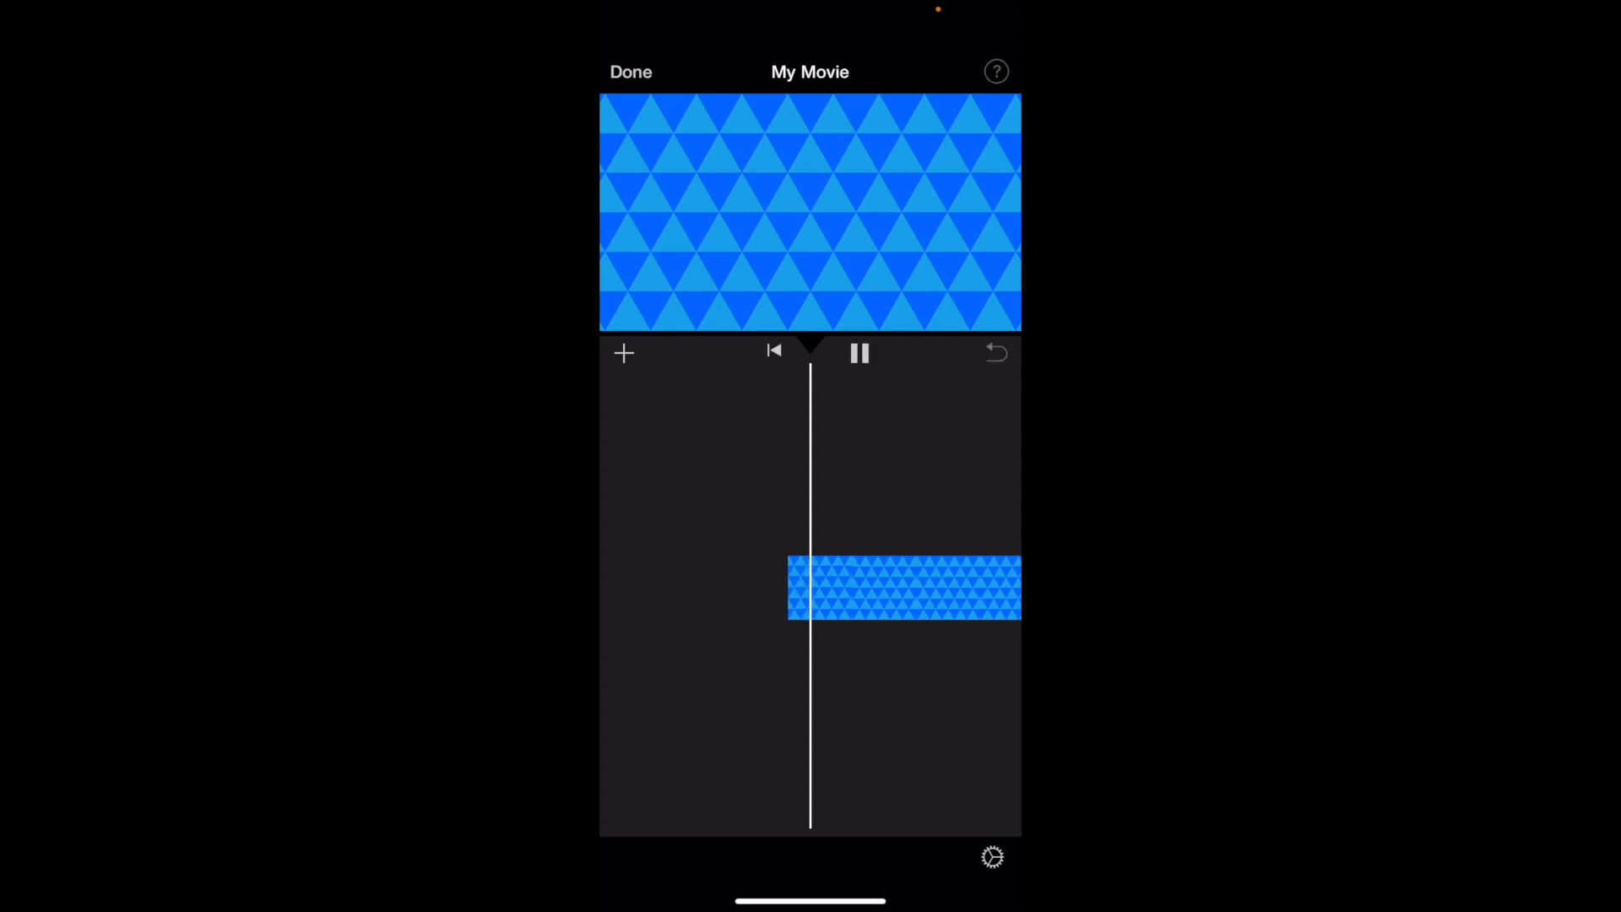